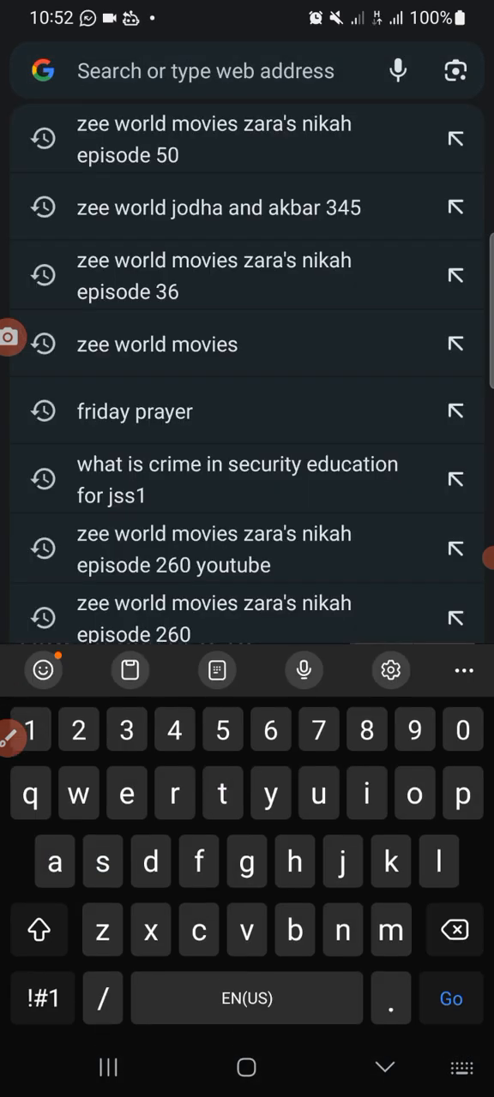
# Step: Search Google for 'remove background' using the 're' history suggestion in Chrome
pyautogui.write('re')
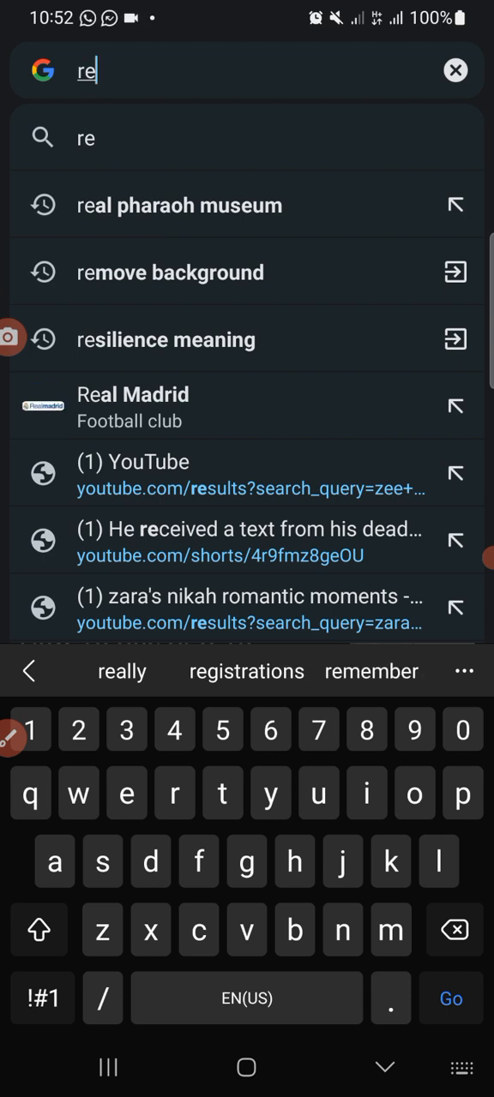
pyautogui.moveTo(129, 326); pyautogui.dragTo(274, 322)
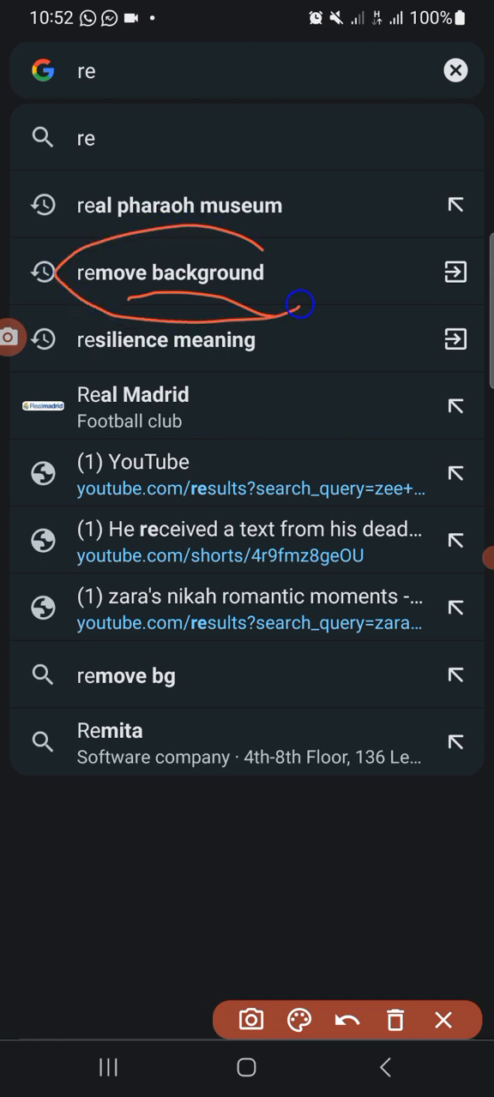
pyautogui.click(346, 1020)
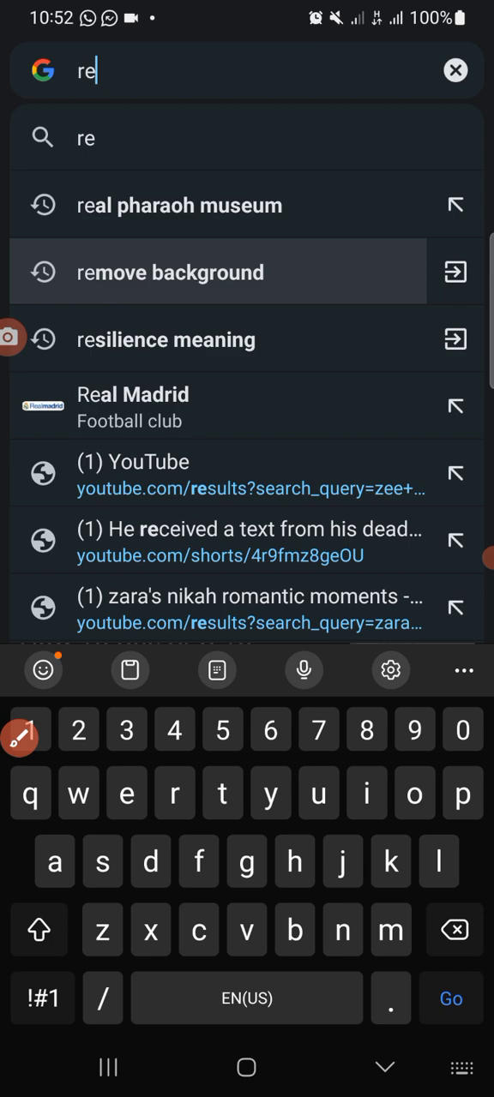
pyautogui.click(171, 271)
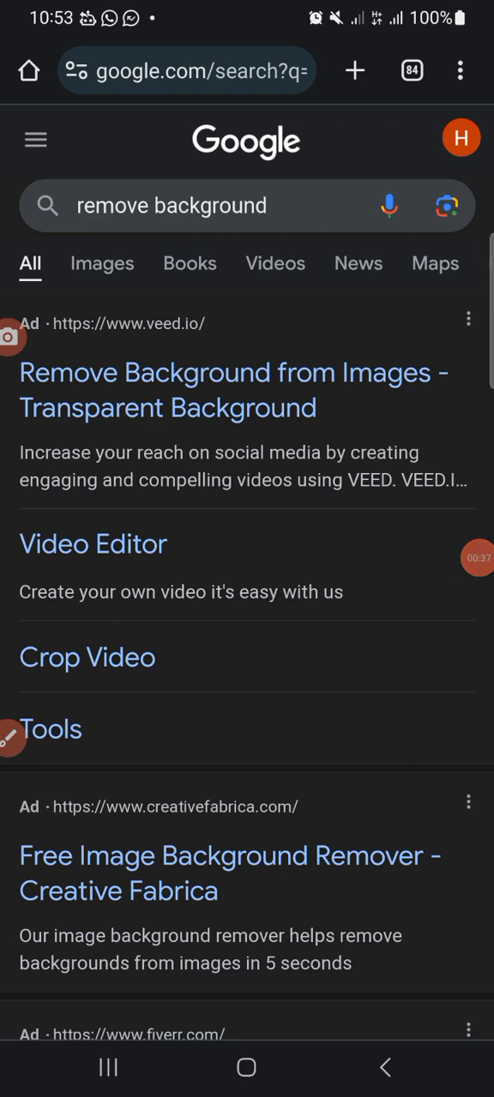
# Step: Scroll the results down to reach the remove.bg link
pyautogui.scroll(-3)
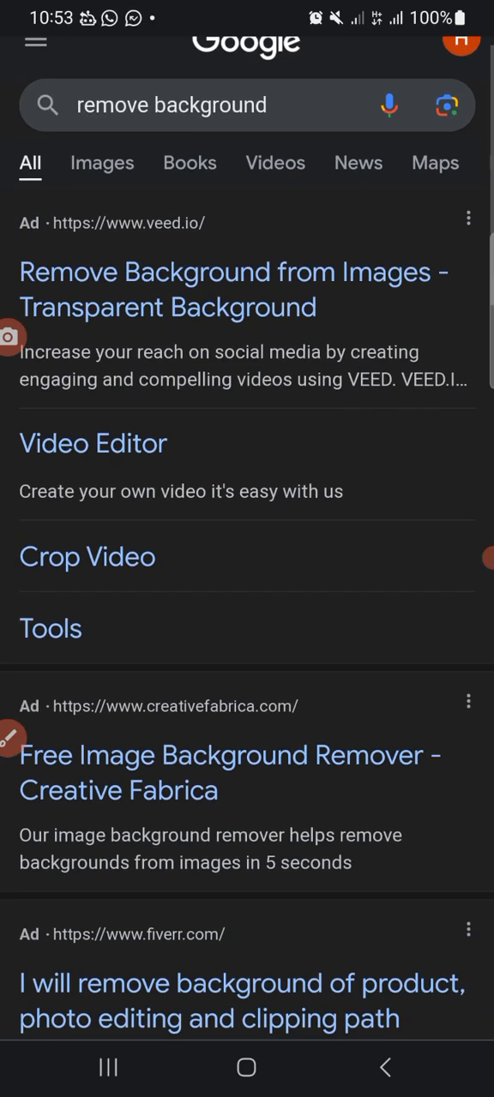
pyautogui.scroll(-3)
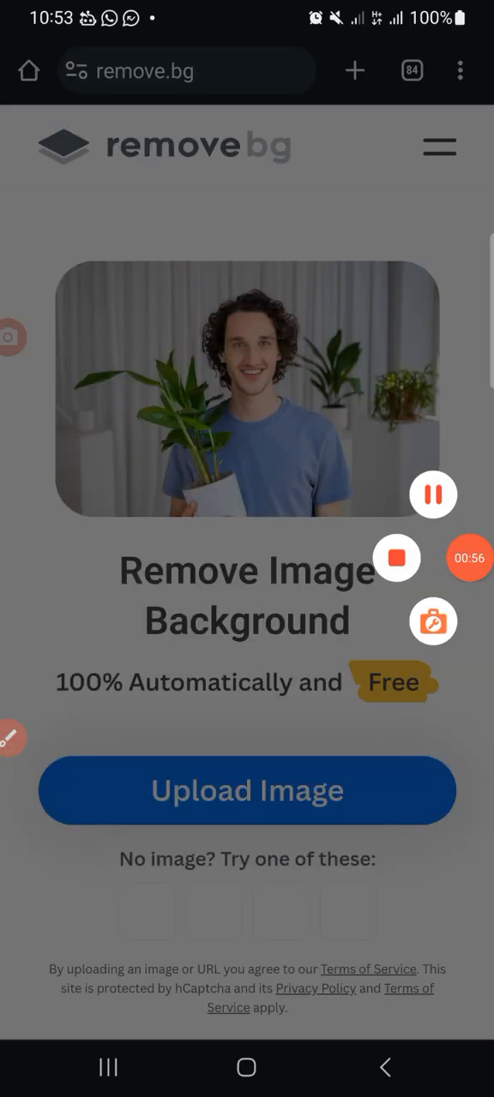
# Step: Upload the blue-suit woman's portrait from the phone gallery to remove.bg
pyautogui.click(432, 494)
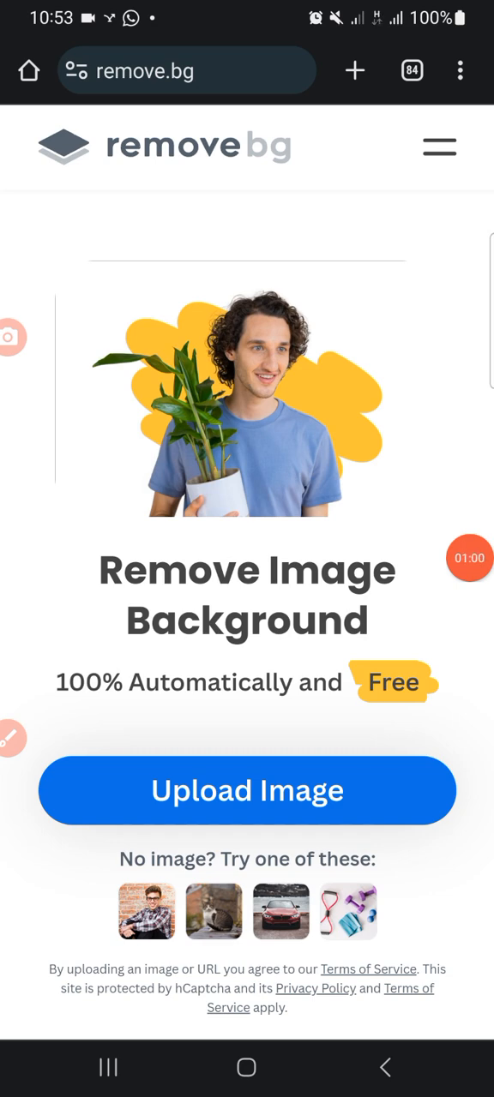
pyautogui.click(246, 790)
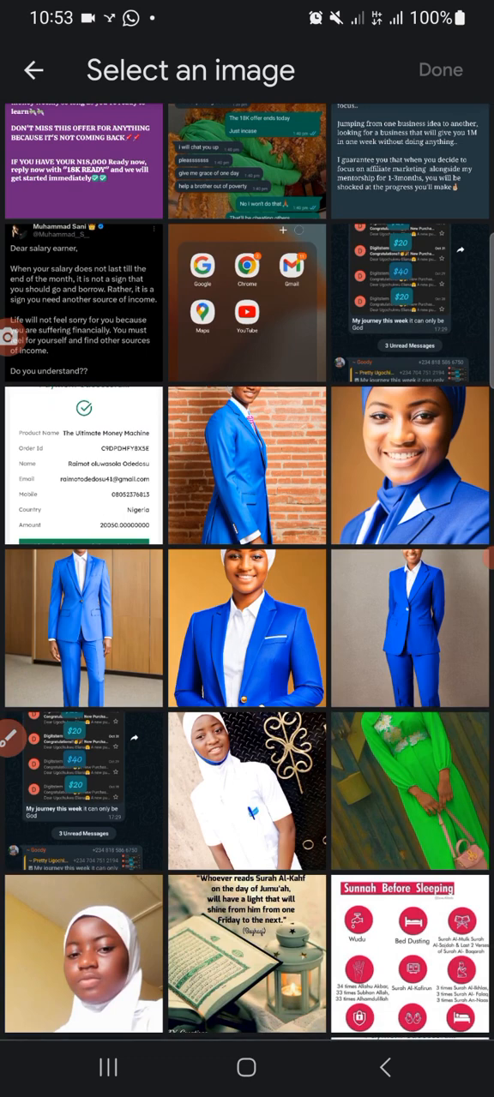
pyautogui.click(246, 628)
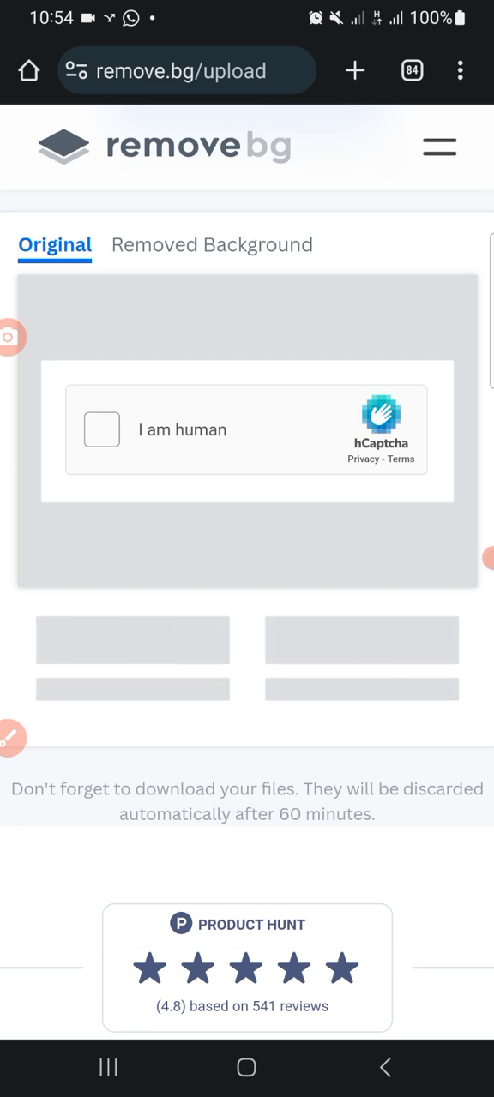
# Step: Tick 'I am human', select the plant images in hCaptcha and verify
pyautogui.click(99, 428)
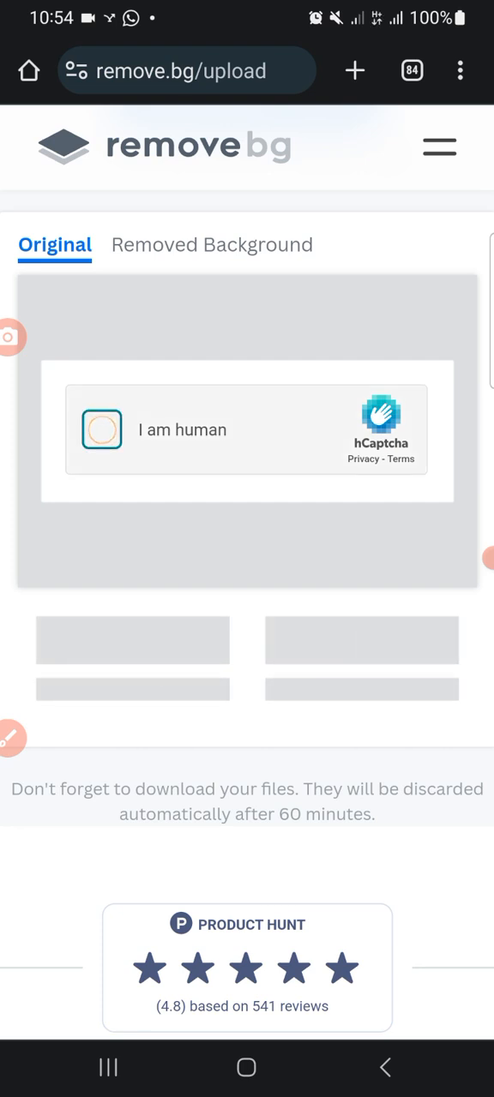
pyautogui.click(99, 428)
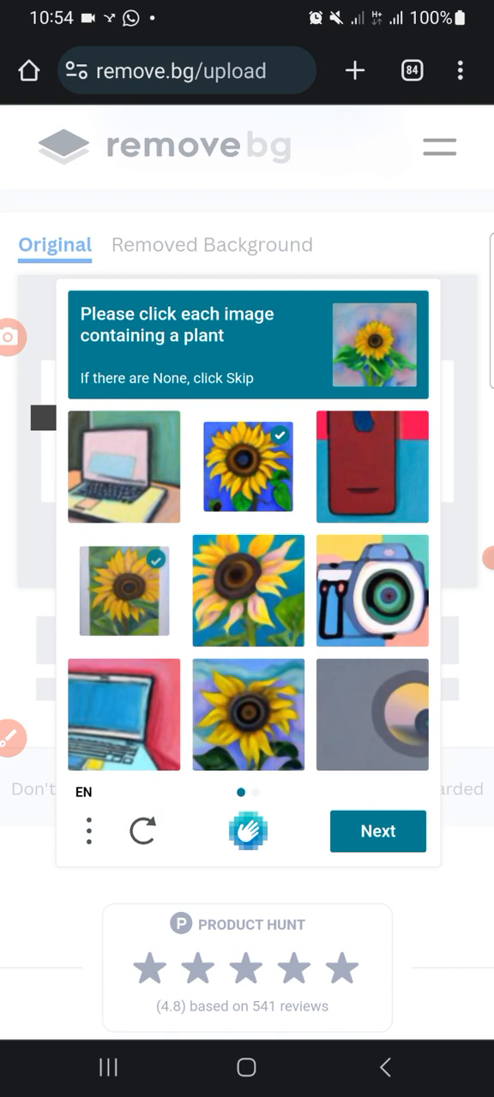
pyautogui.click(377, 830)
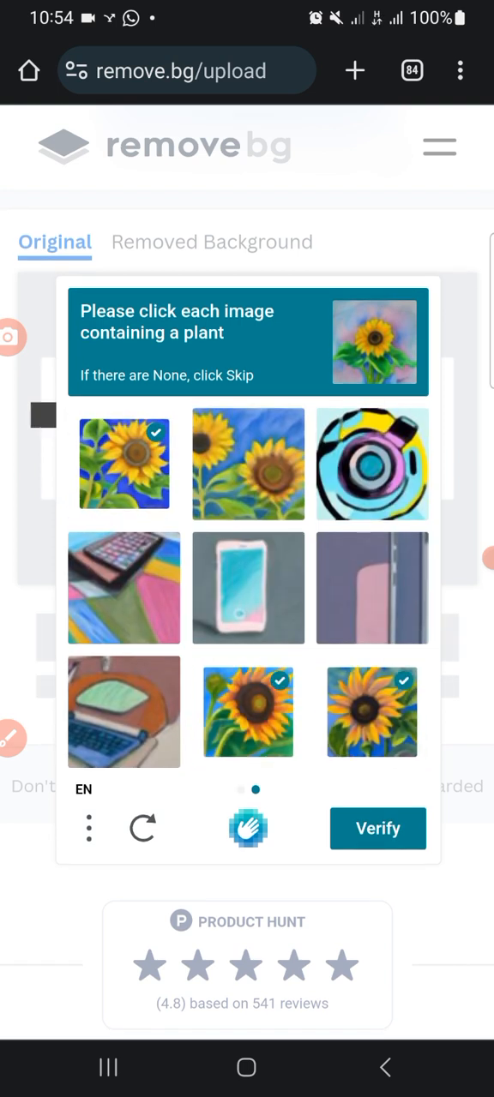
pyautogui.click(246, 463)
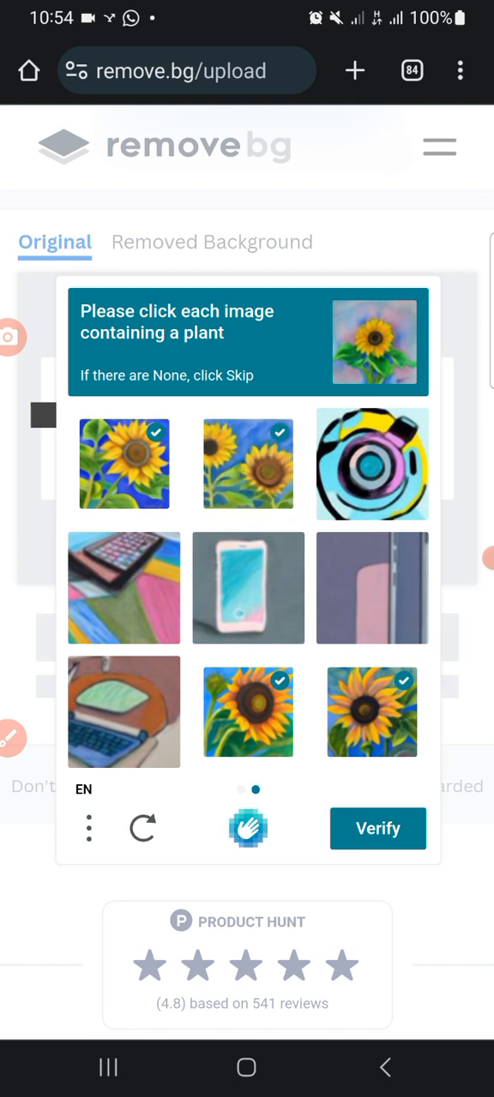
pyautogui.click(376, 830)
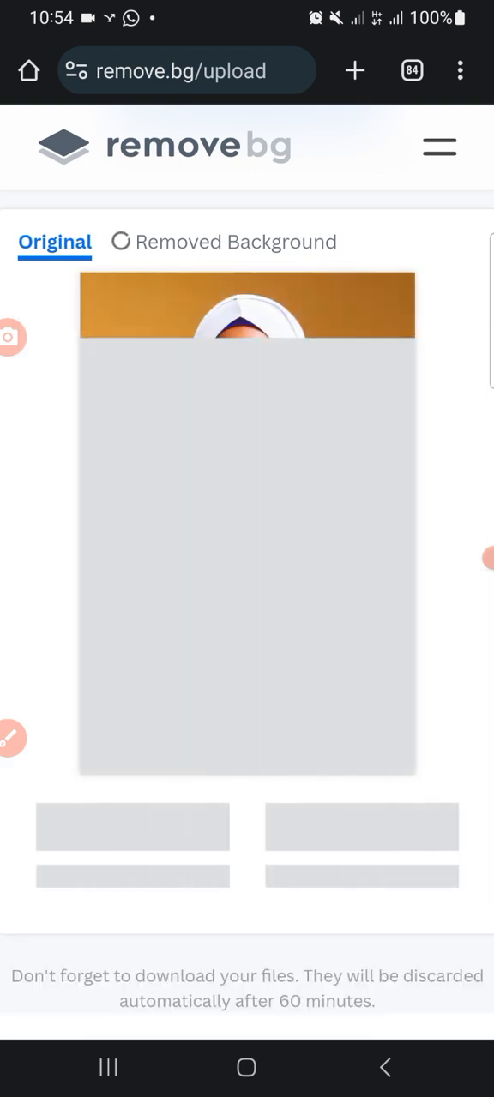
# Step: View the background-removed result and download the preview image to the phone
pyautogui.click(236, 242)
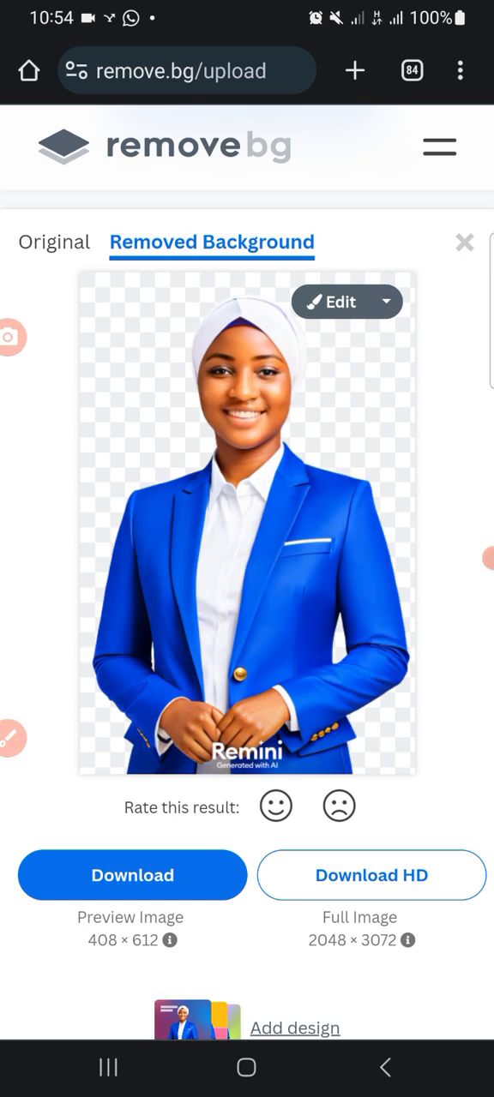
pyautogui.scroll(-3)
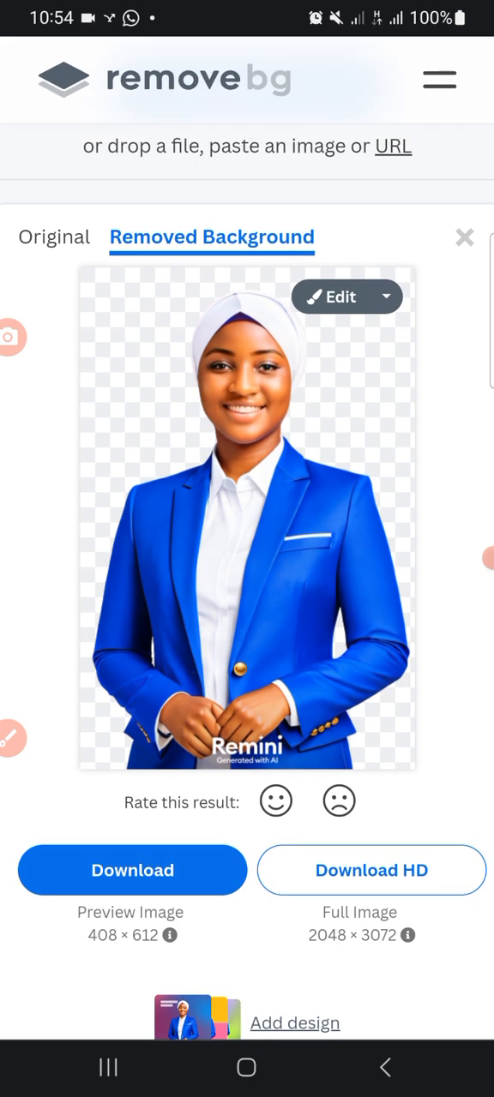
pyautogui.click(132, 871)
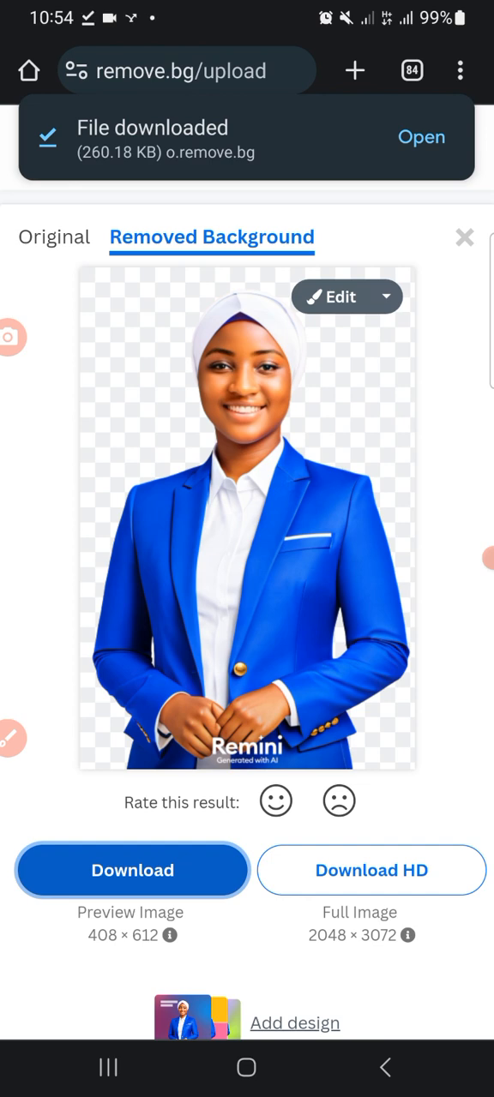
pyautogui.click(422, 137)
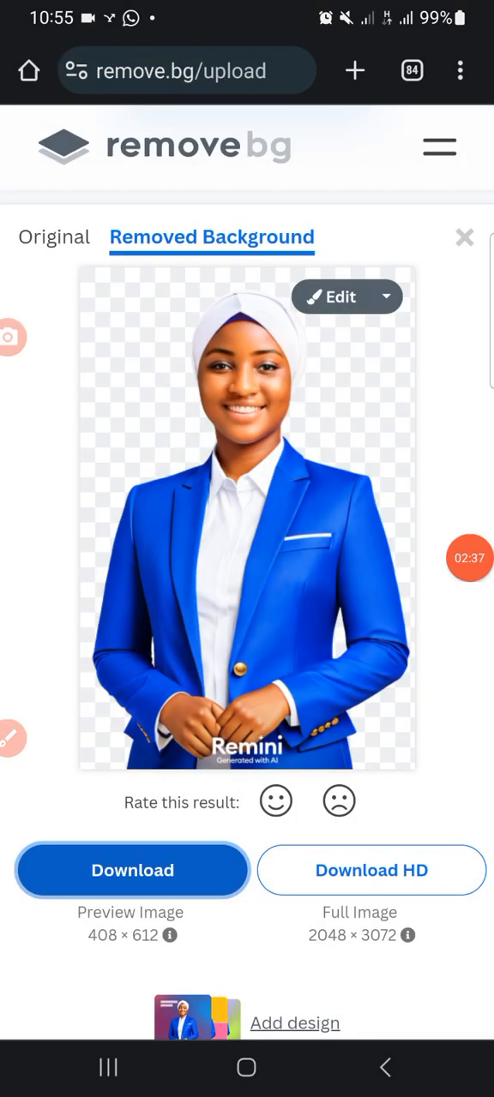
# Step: Browse the Edit background photo and color options for the cutout portrait
pyautogui.click(339, 296)
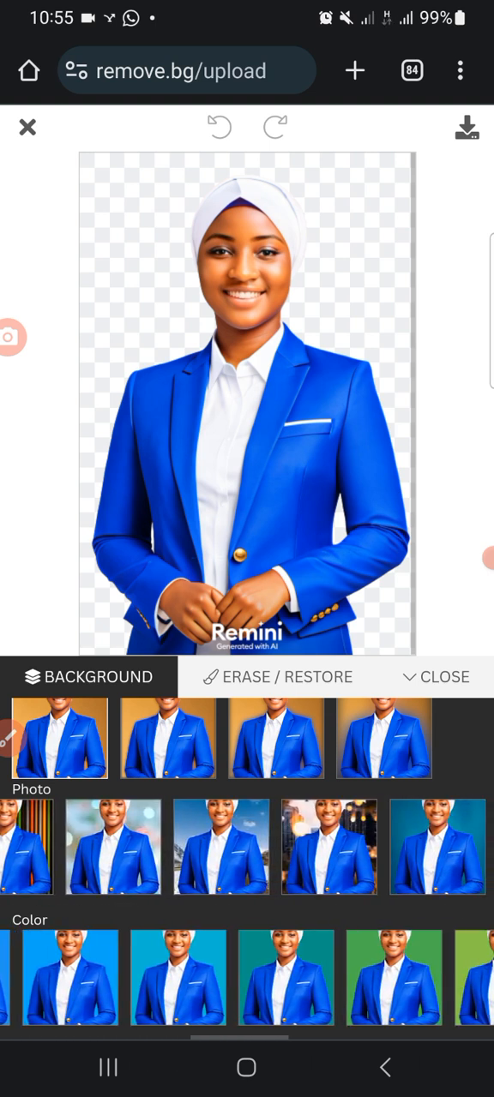
pyautogui.hscroll(-3)
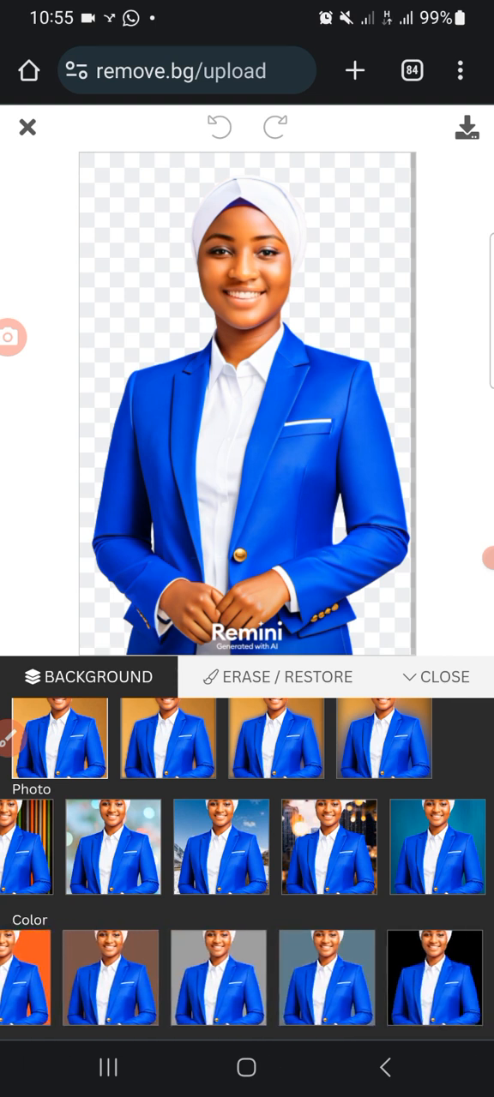
pyautogui.hscroll(-3)
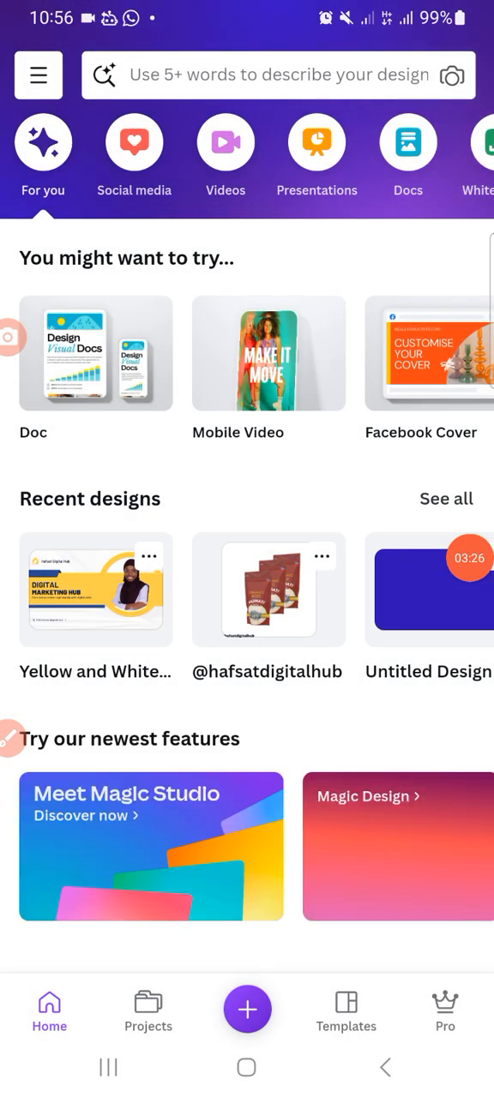
# Step: Preview the cutout portrait from recent media, cancel the new design, and show the hamburger menu
pyautogui.scroll(-3)
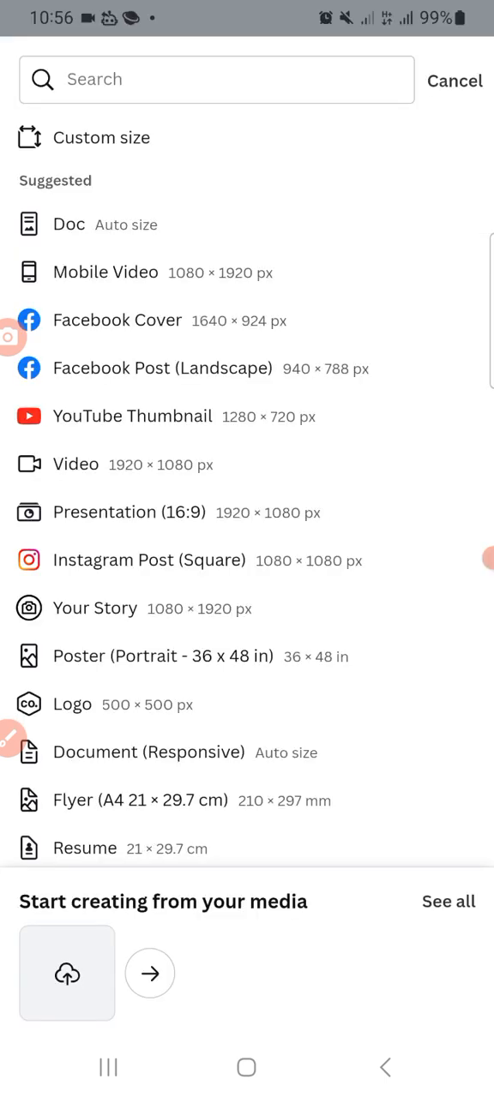
pyautogui.click(452, 79)
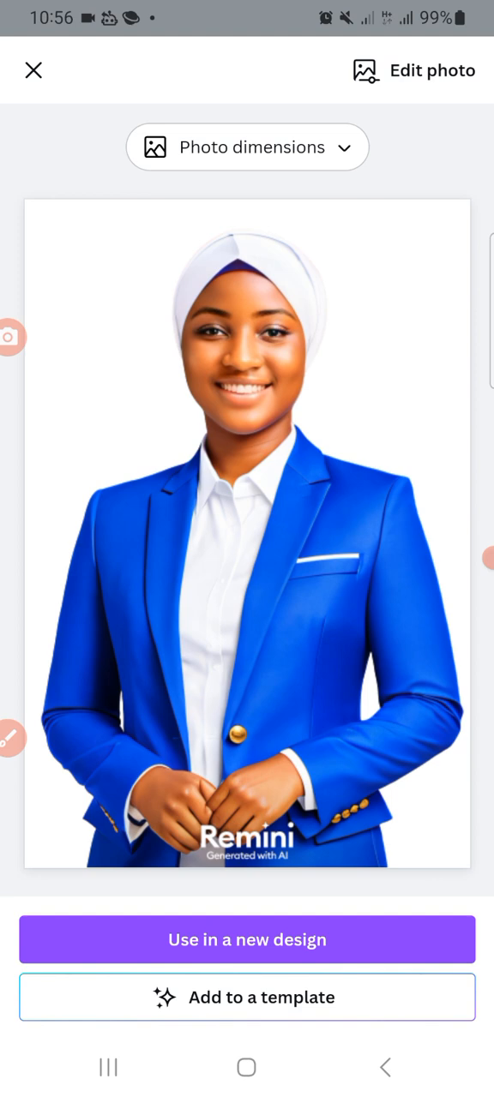
pyautogui.click(247, 147)
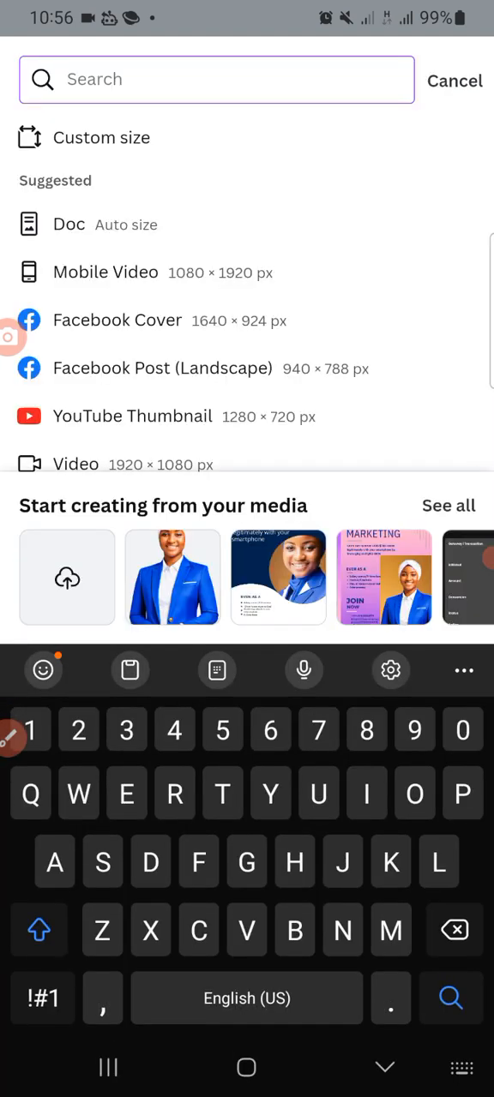
pyautogui.click(454, 79)
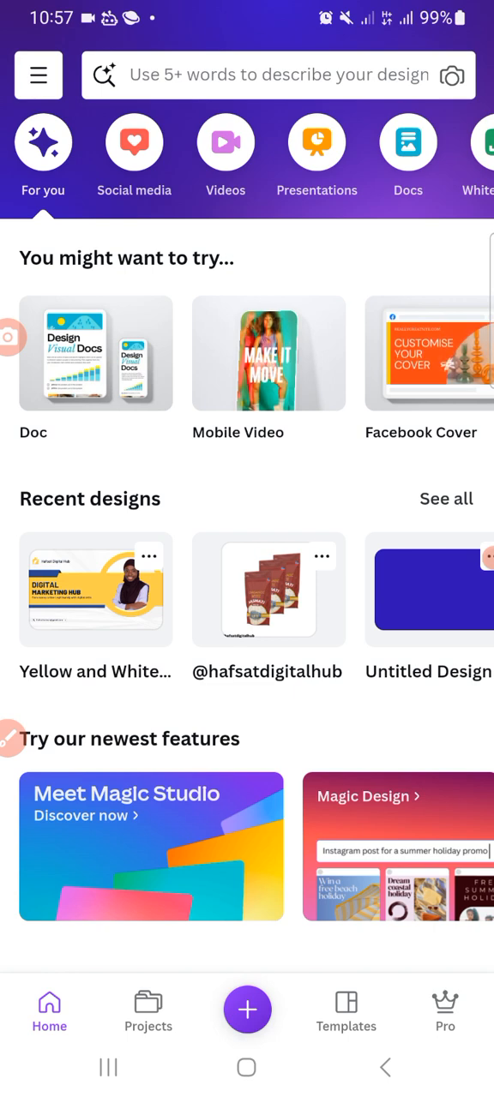
pyautogui.click(38, 75)
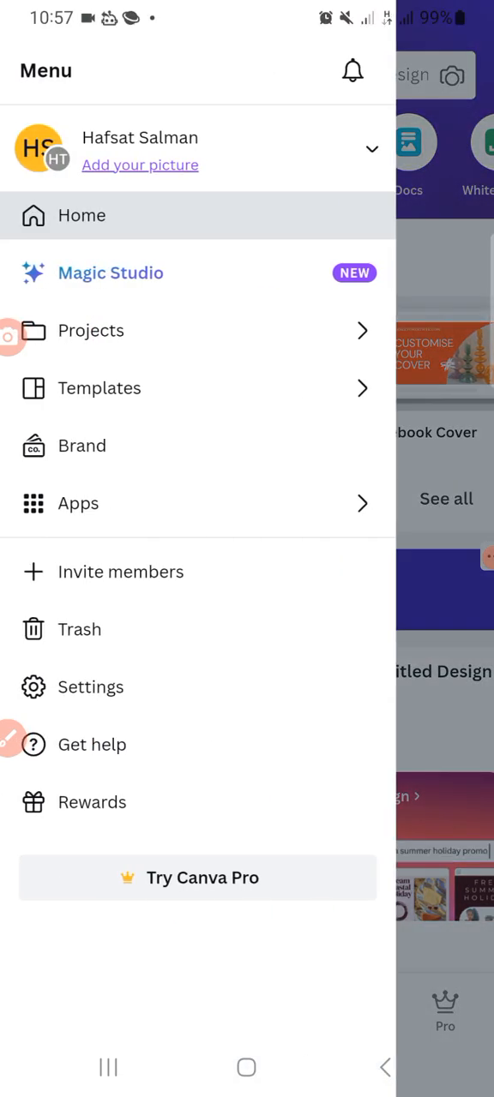
# Step: From Projects open the Digital Marketing Hub banner and choose Replace on its photo
pyautogui.click(91, 329)
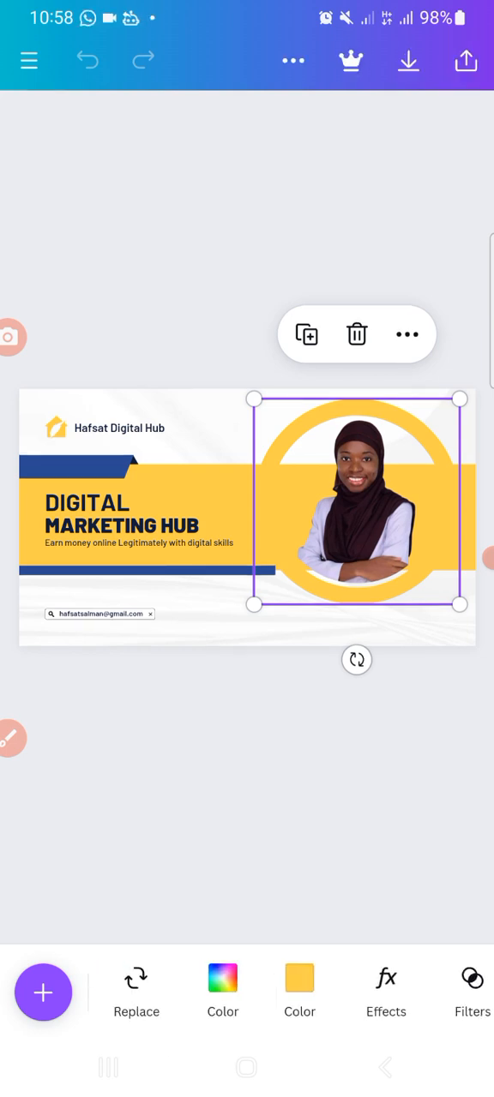
pyautogui.click(58, 996)
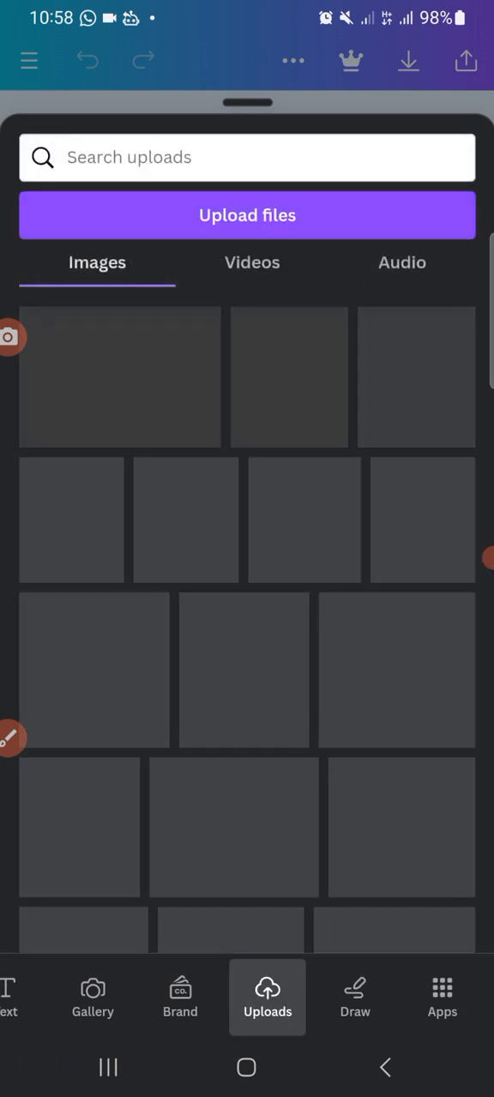
# Step: Pick the blue-blazer portrait from Uploads to replace the banner's photo
pyautogui.click(247, 216)
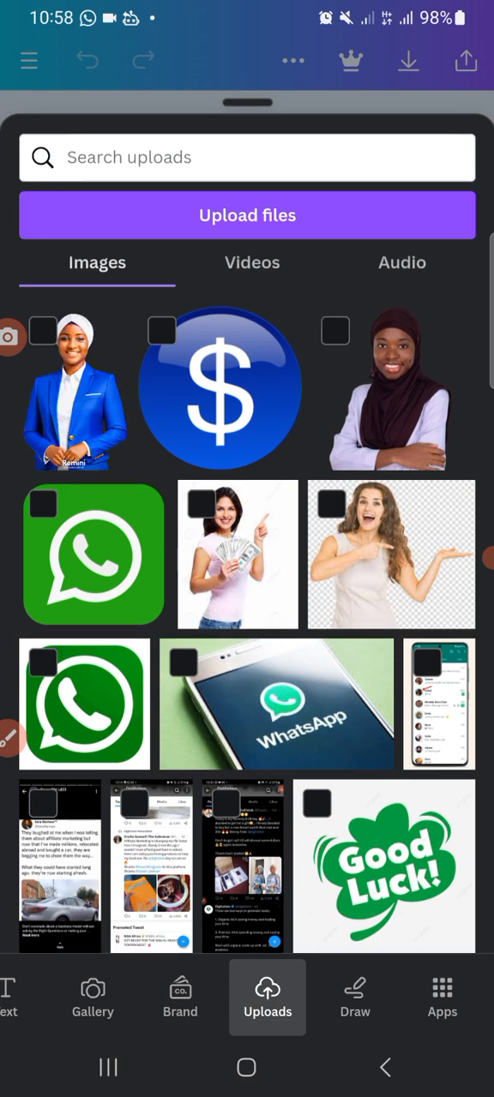
pyautogui.click(43, 331)
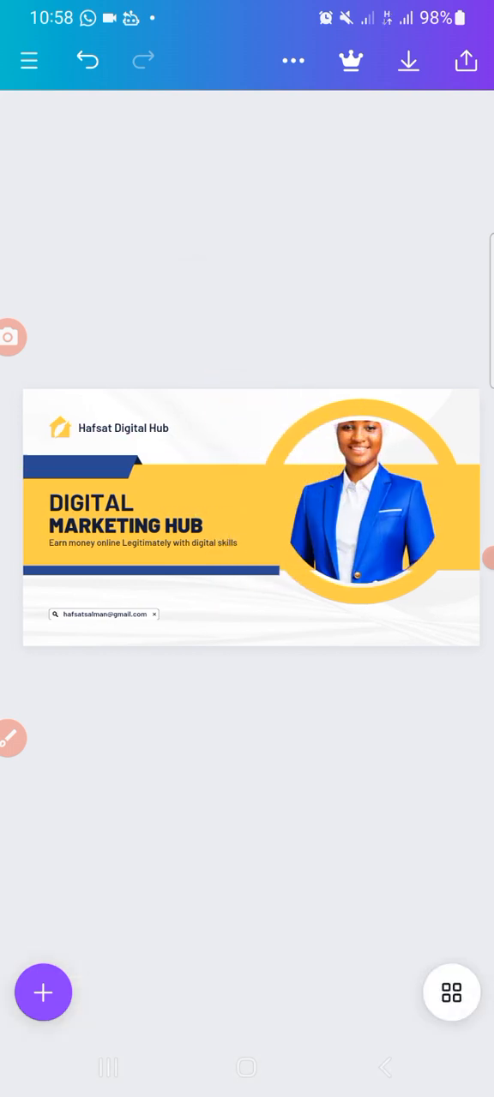
# Step: Nudge the blue-blazer portrait slightly up-left inside the circular frame
pyautogui.click(356, 505)
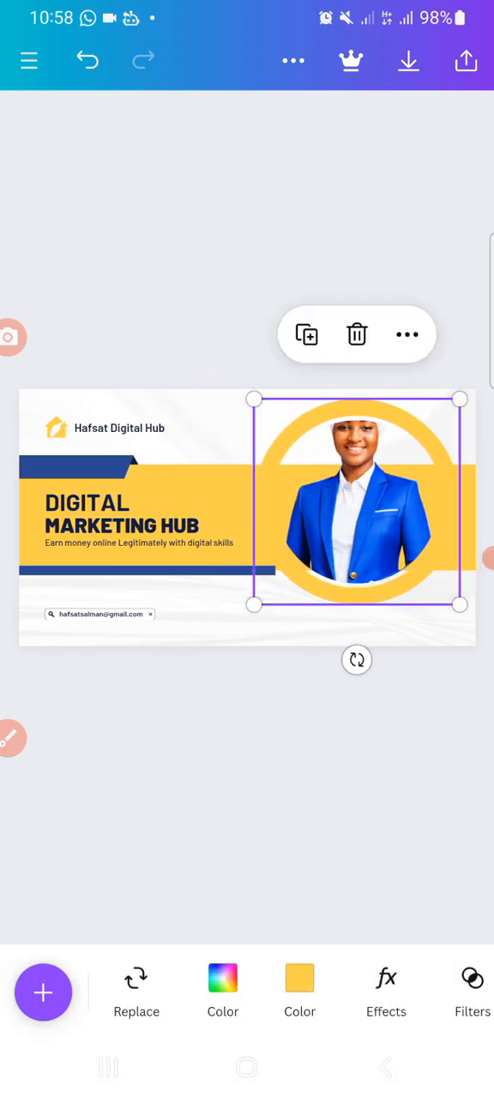
pyautogui.moveTo(356, 500); pyautogui.dragTo(349, 490)
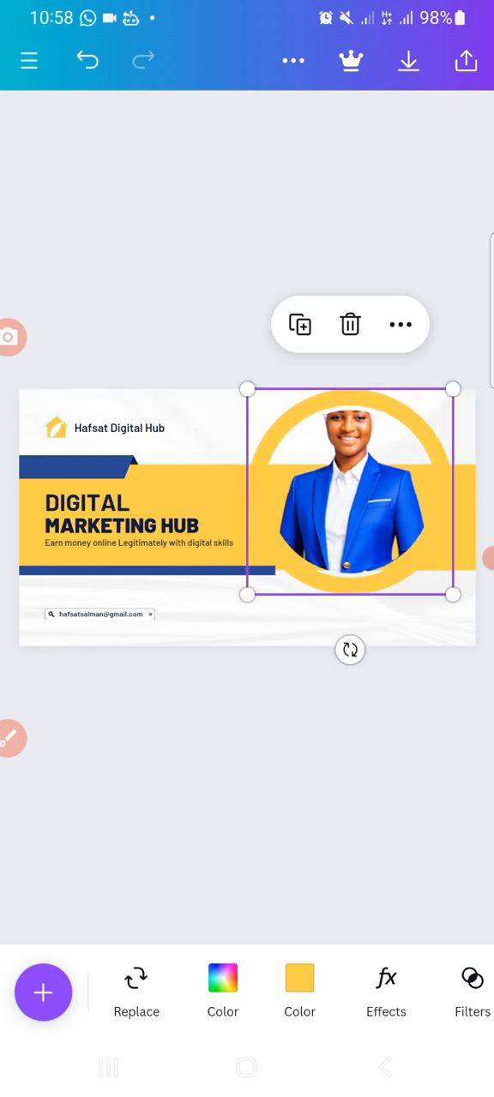